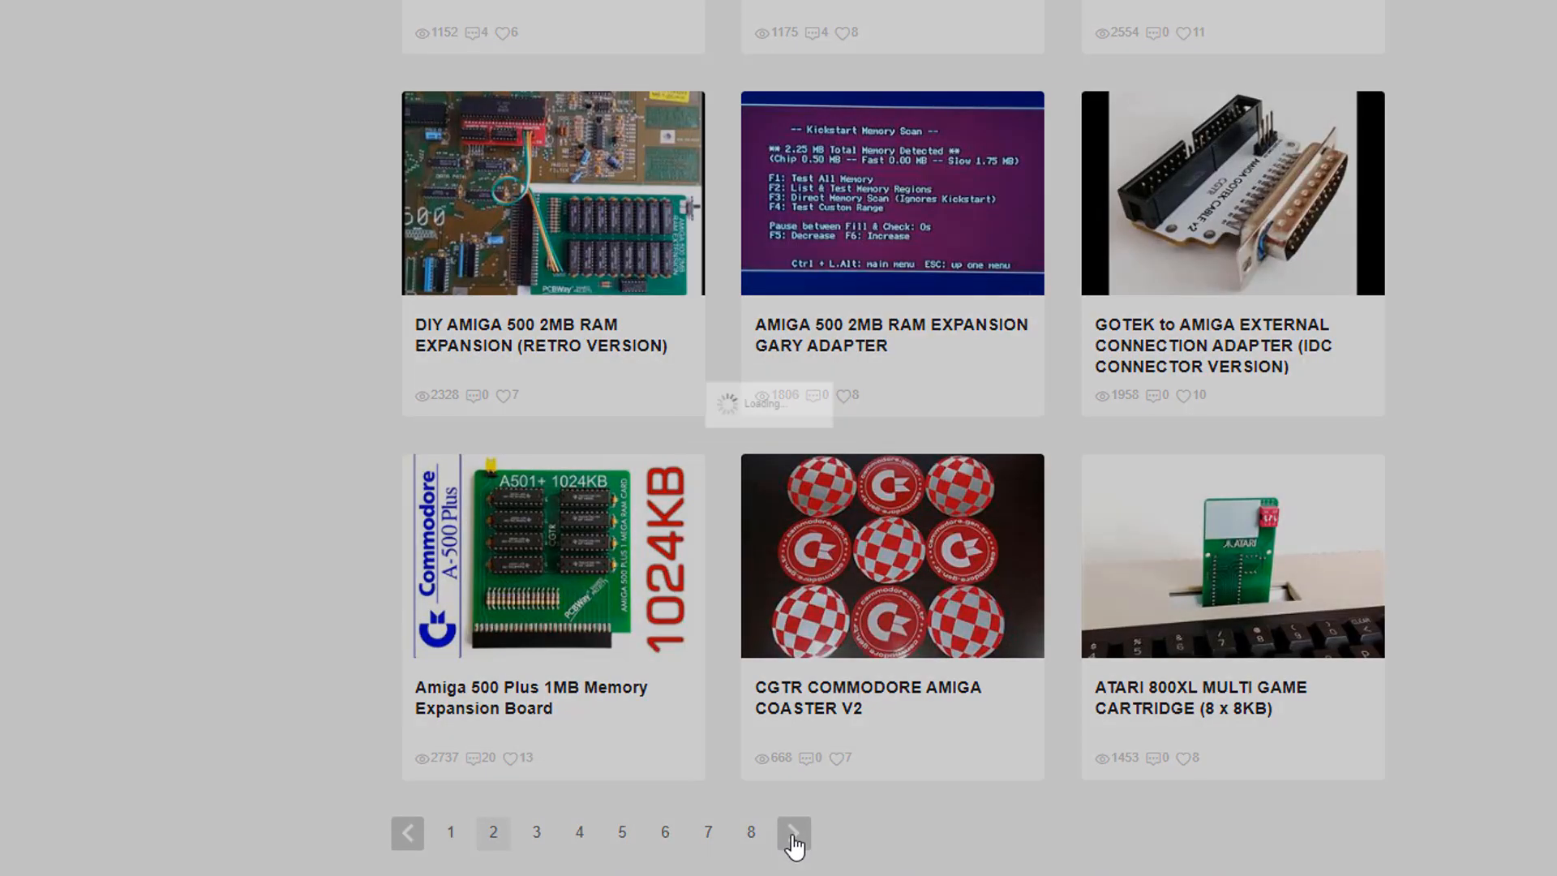
Step: Advance through C64 Istanbul's project pages from page 2 to the final page 8
click(791, 838)
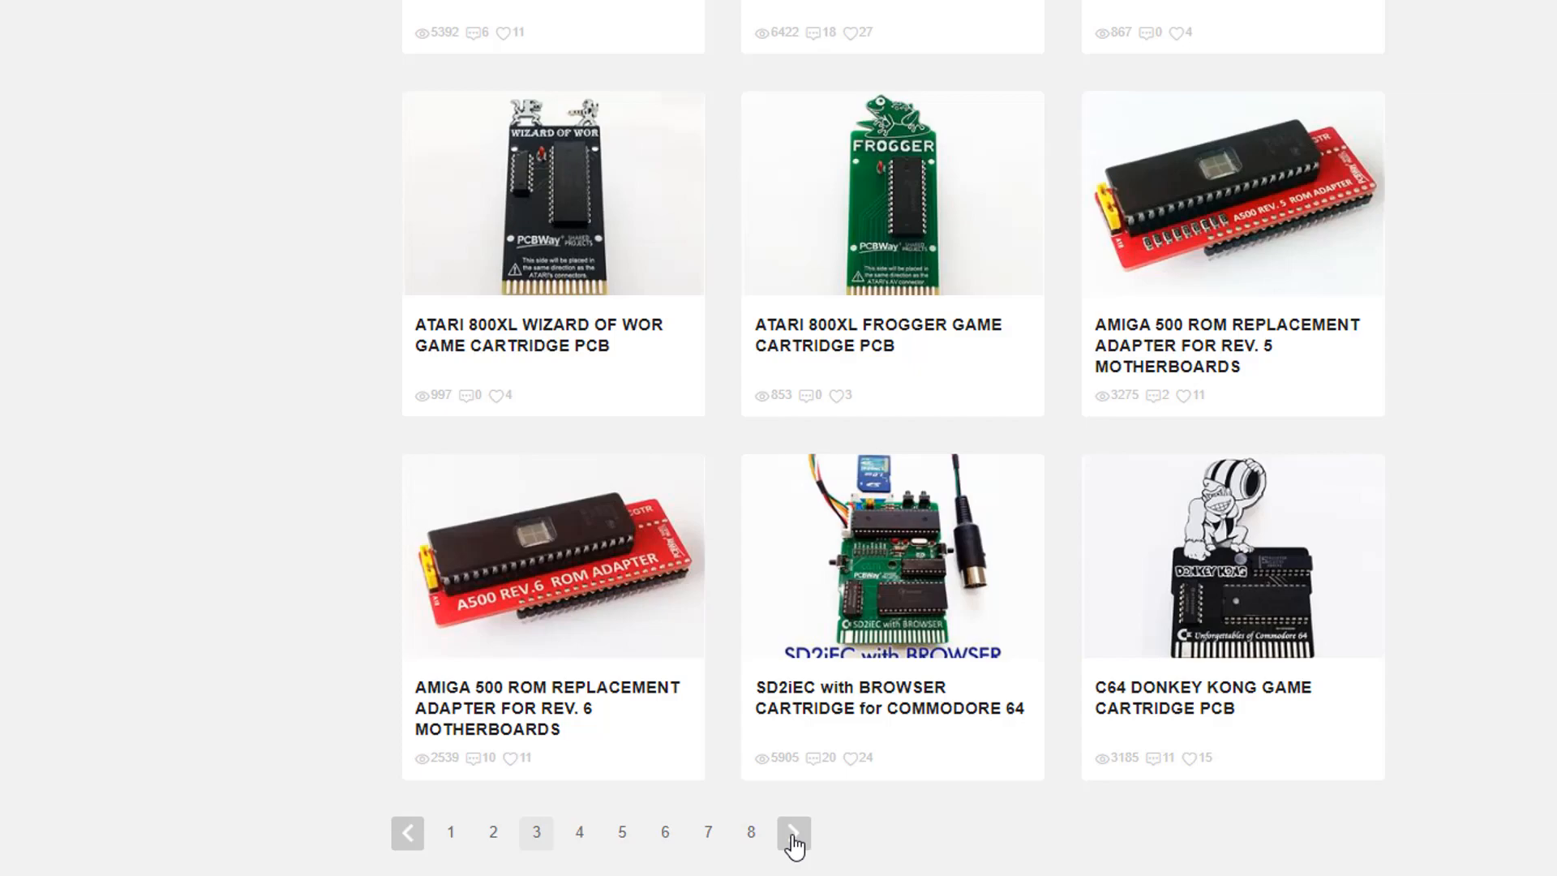
click(793, 832)
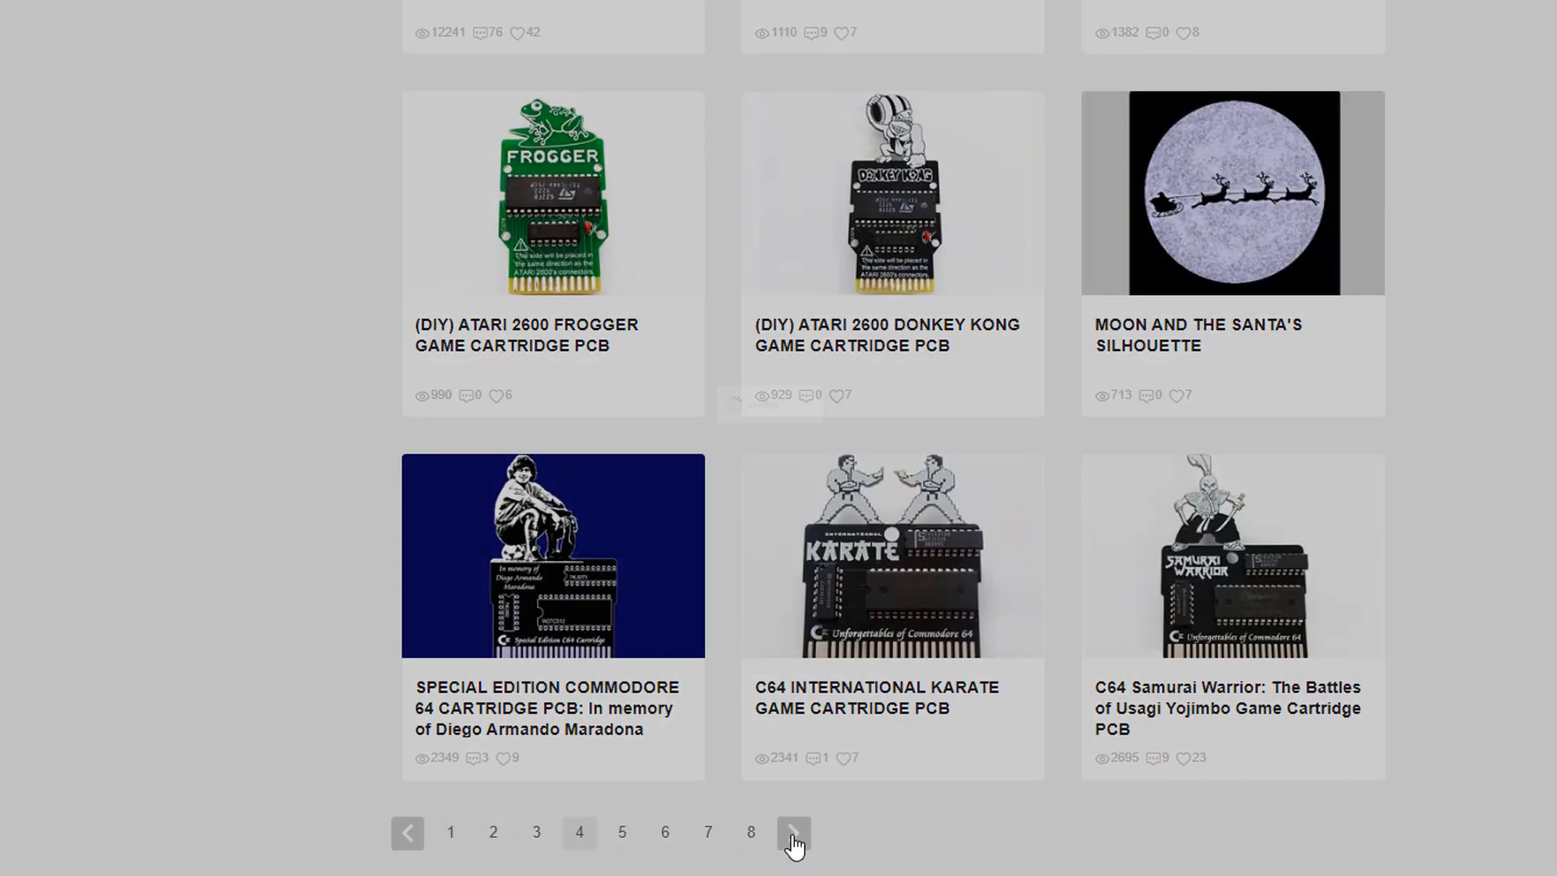
click(792, 834)
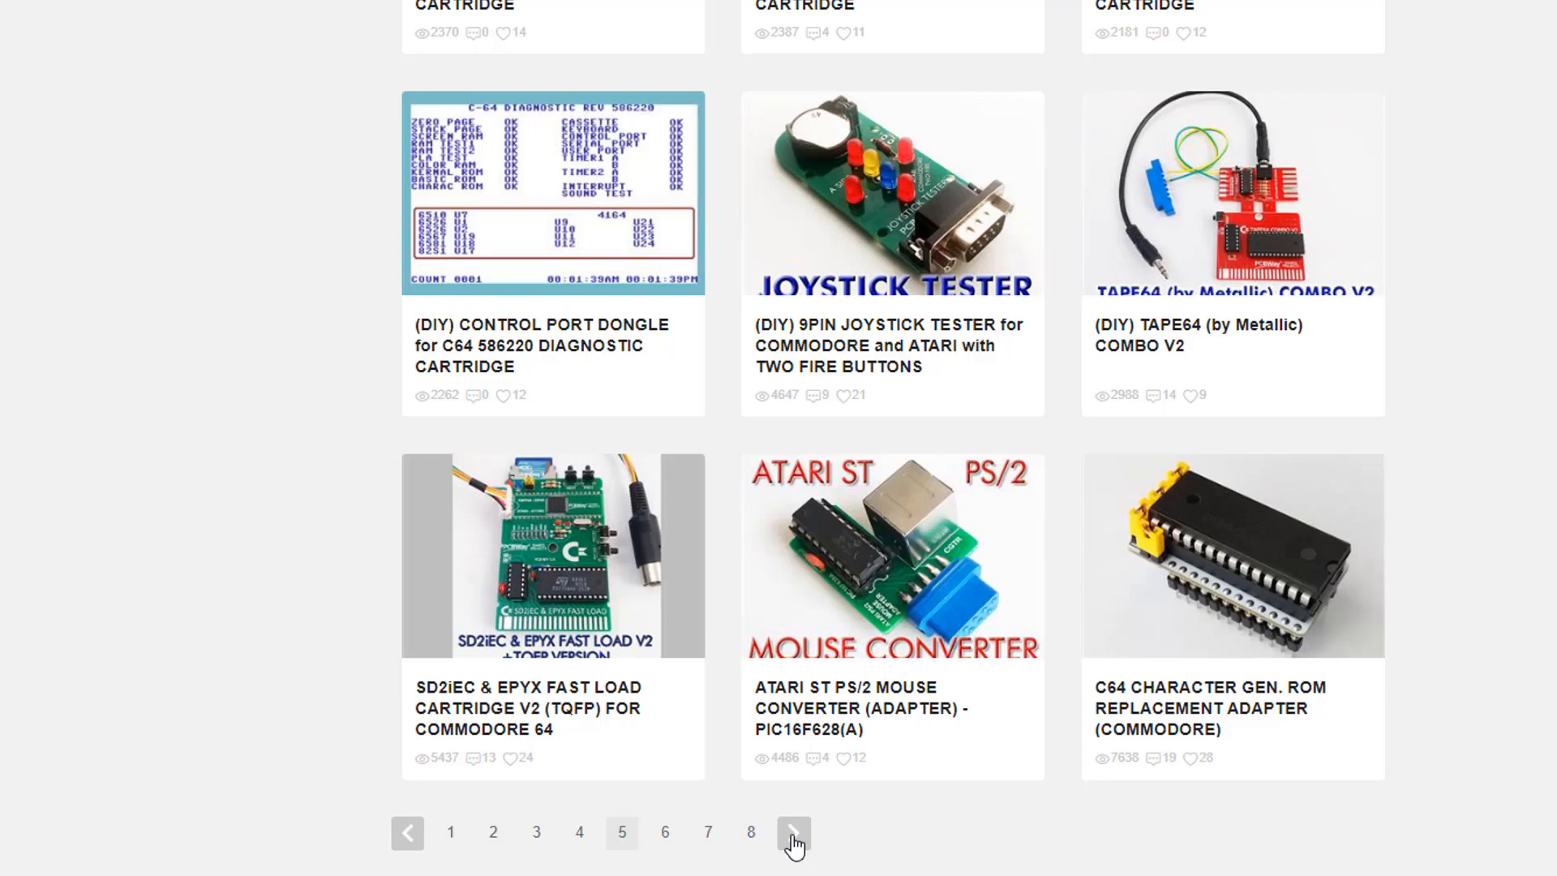
click(793, 832)
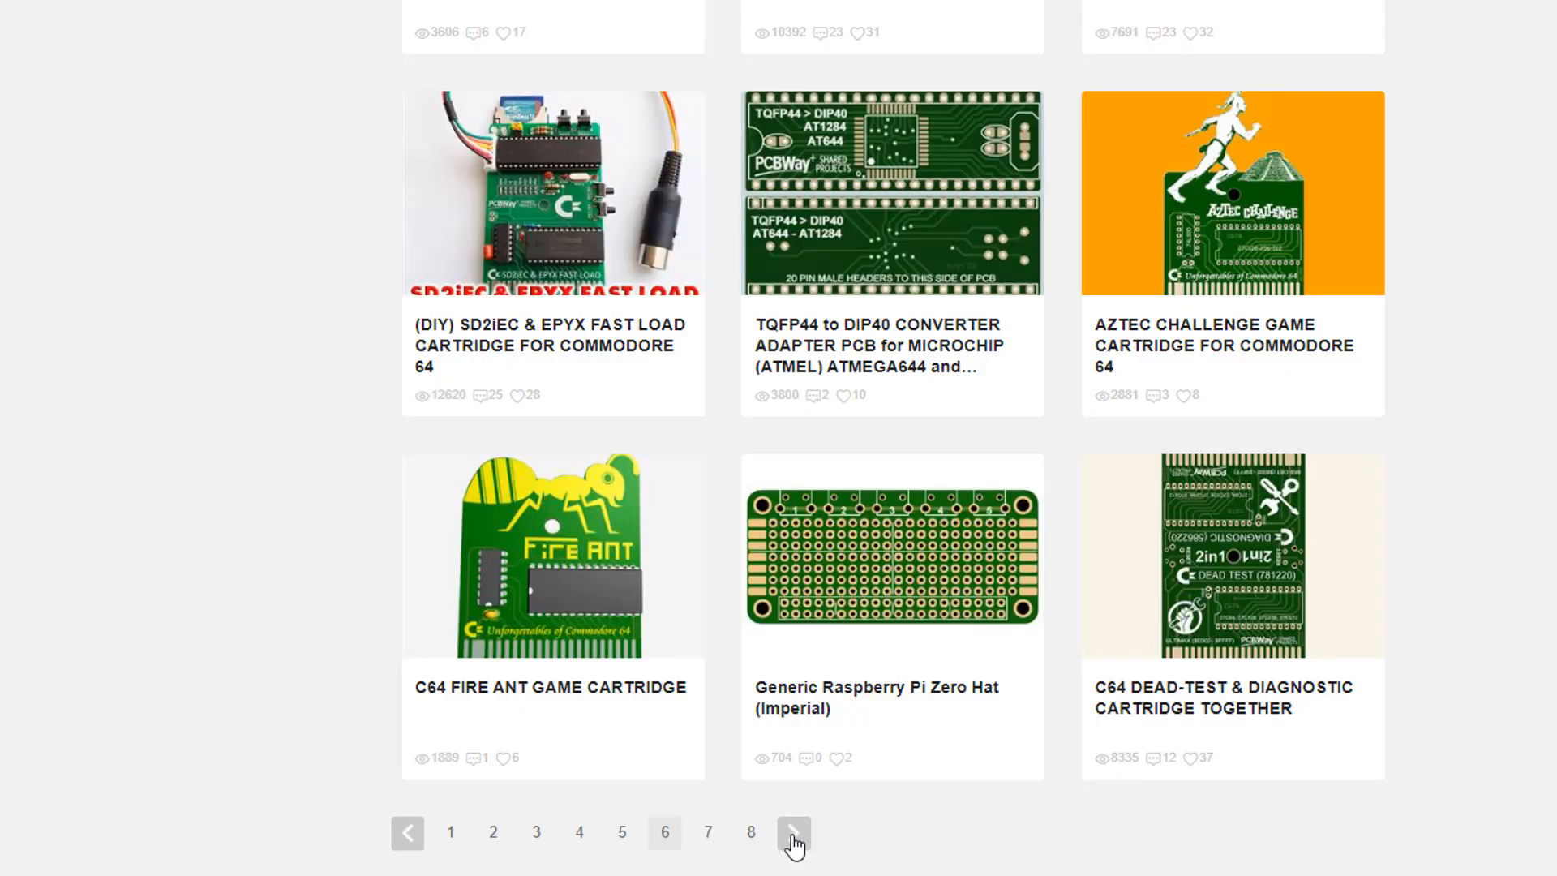
click(793, 832)
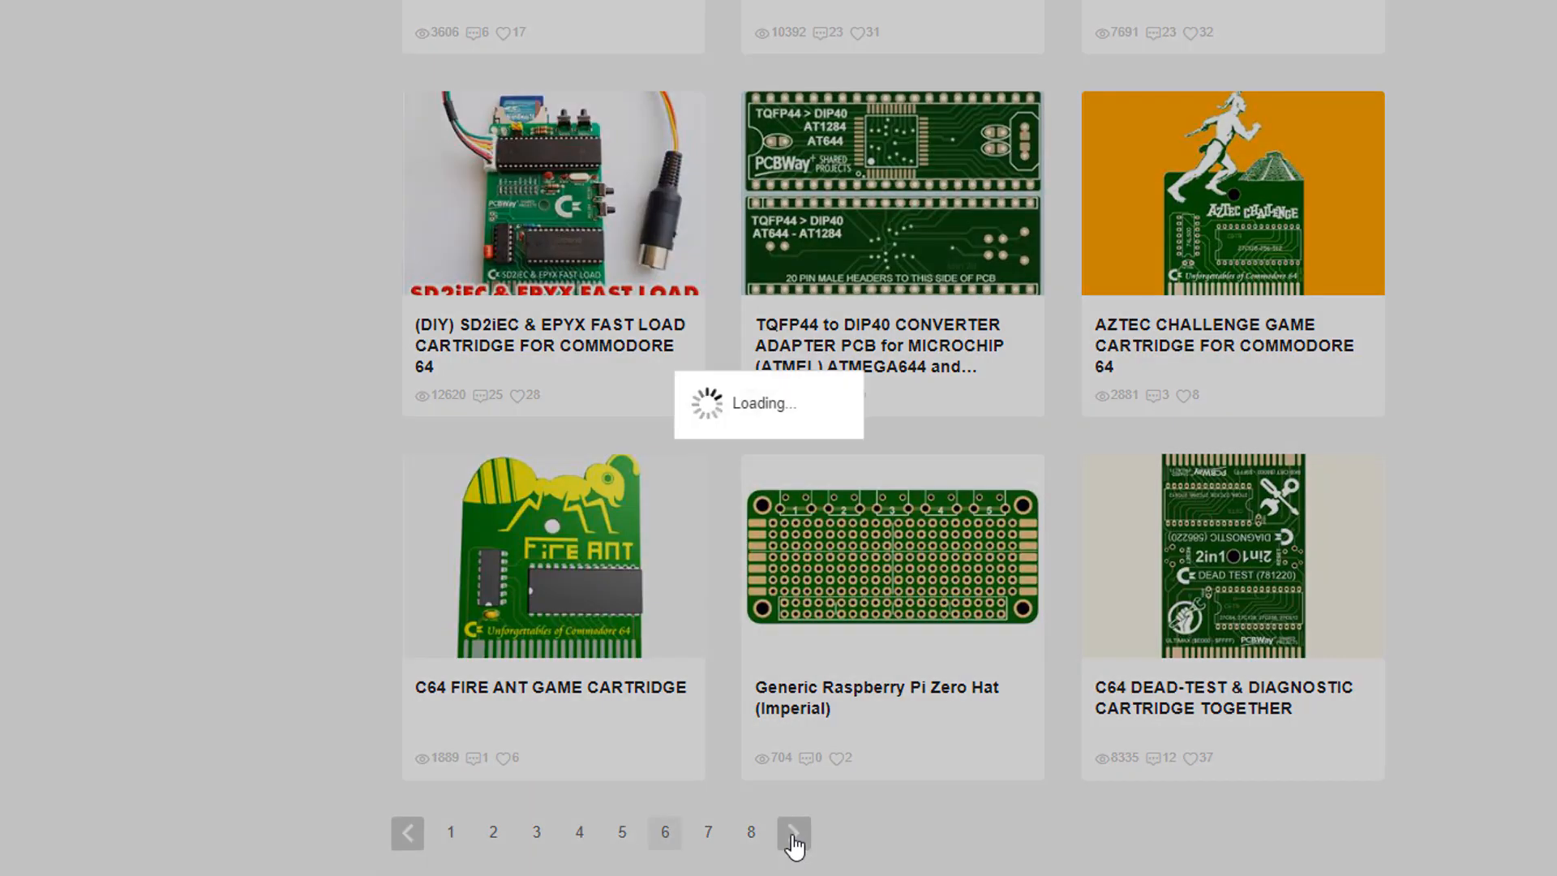
click(793, 832)
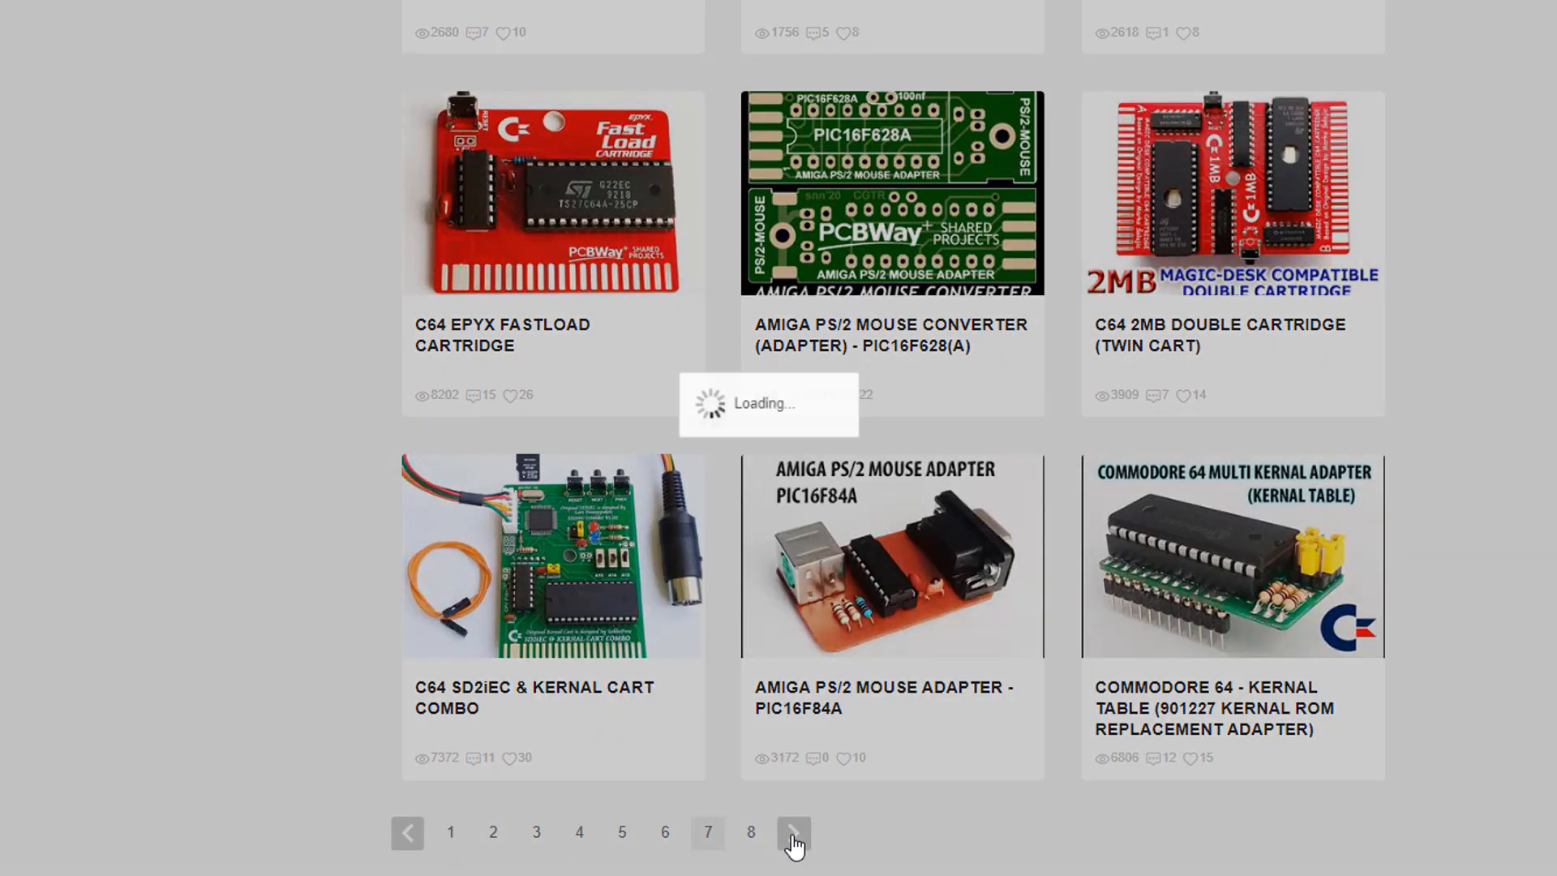
click(793, 832)
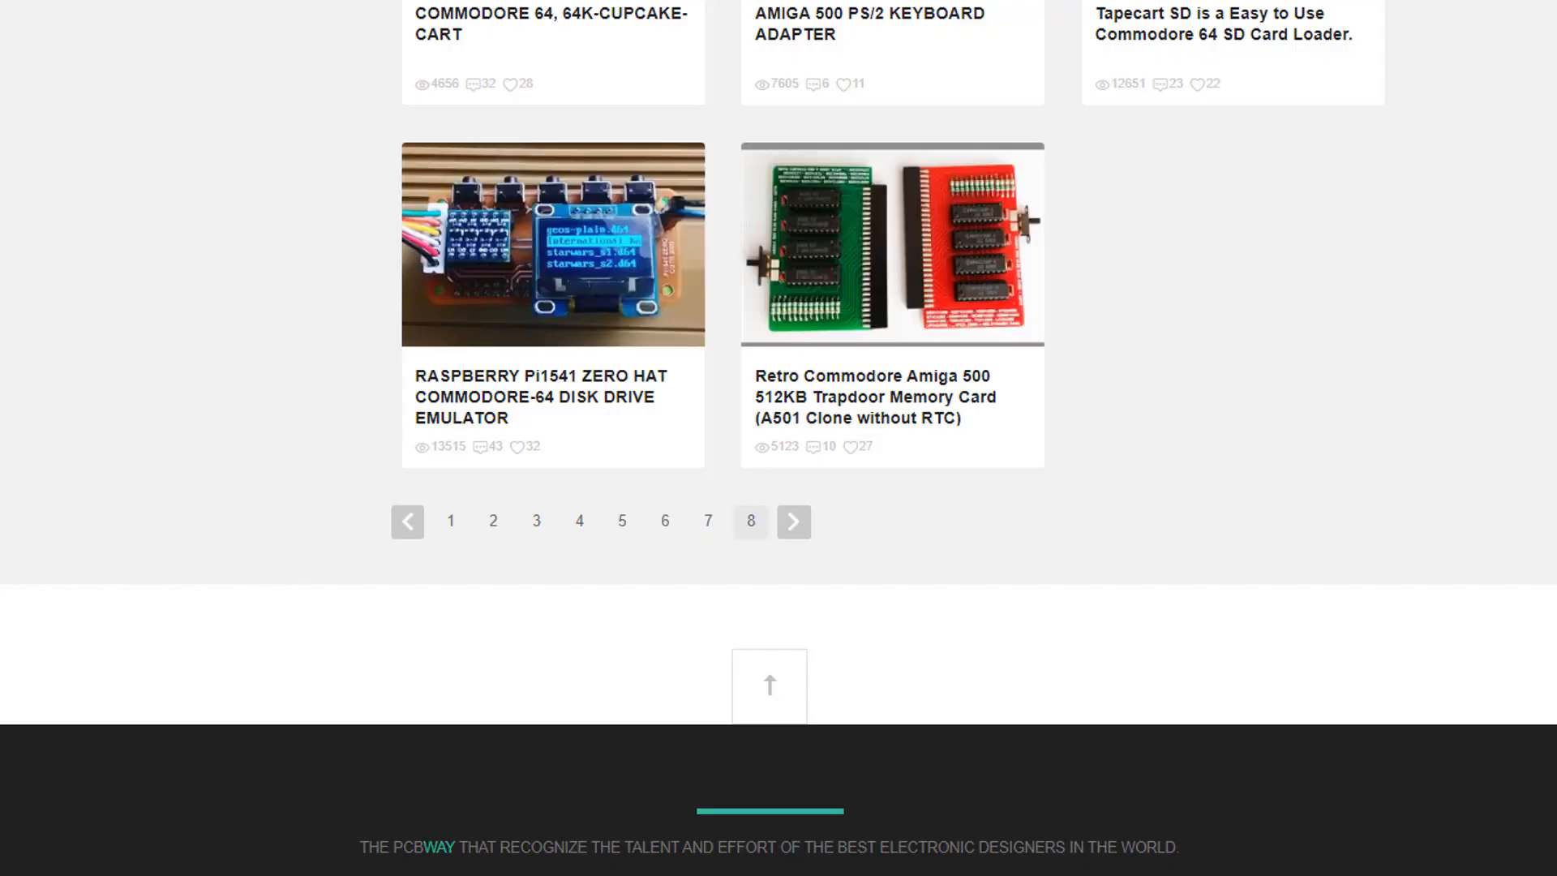